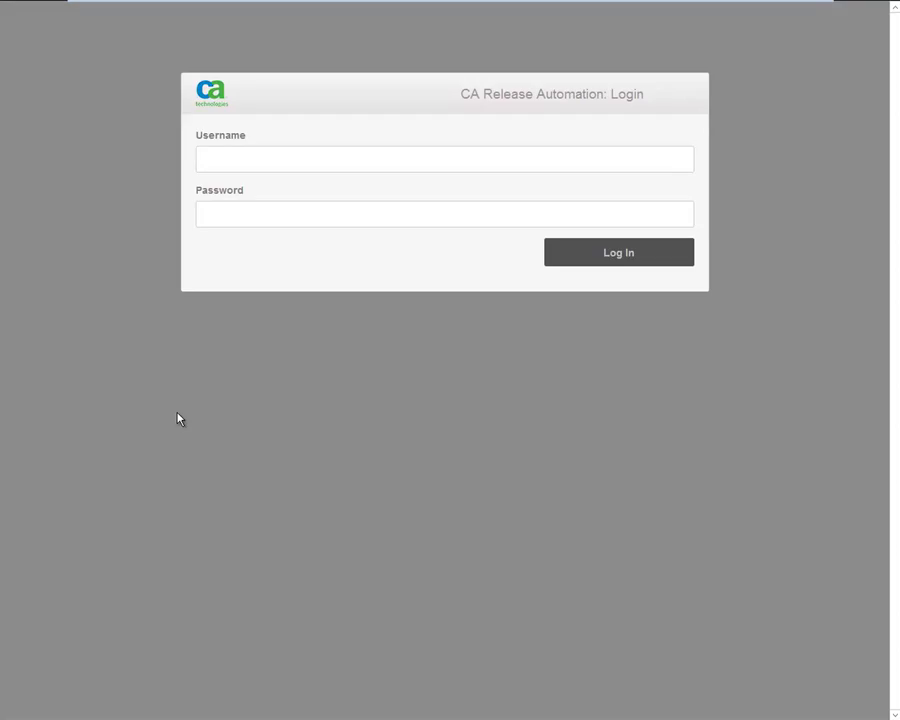
- Log in as superuser to reach the action pack home page showing RDK Examples
click(444, 159)
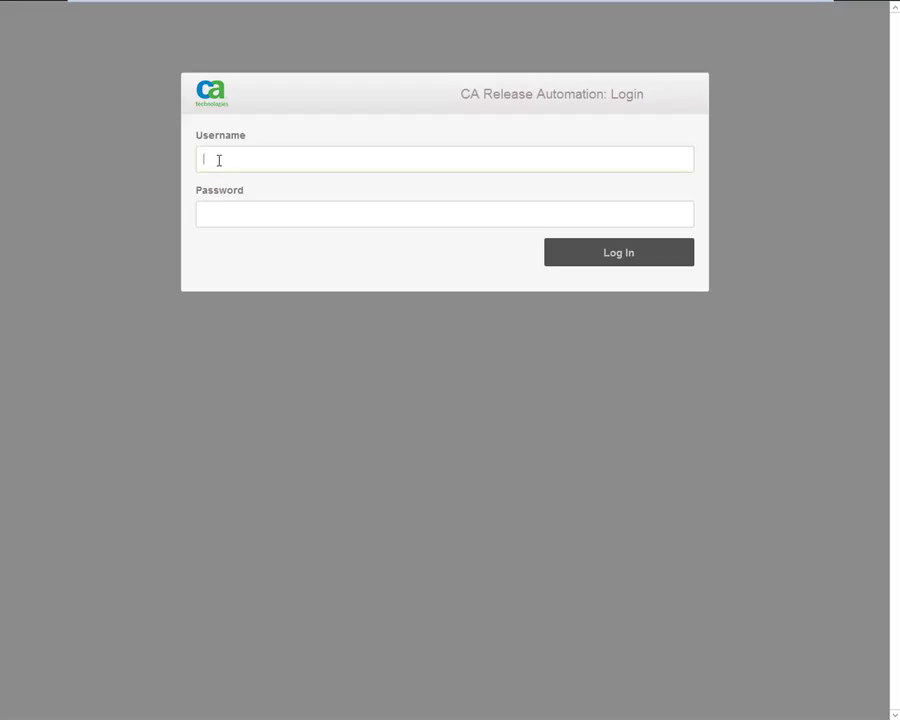
text(superuser)
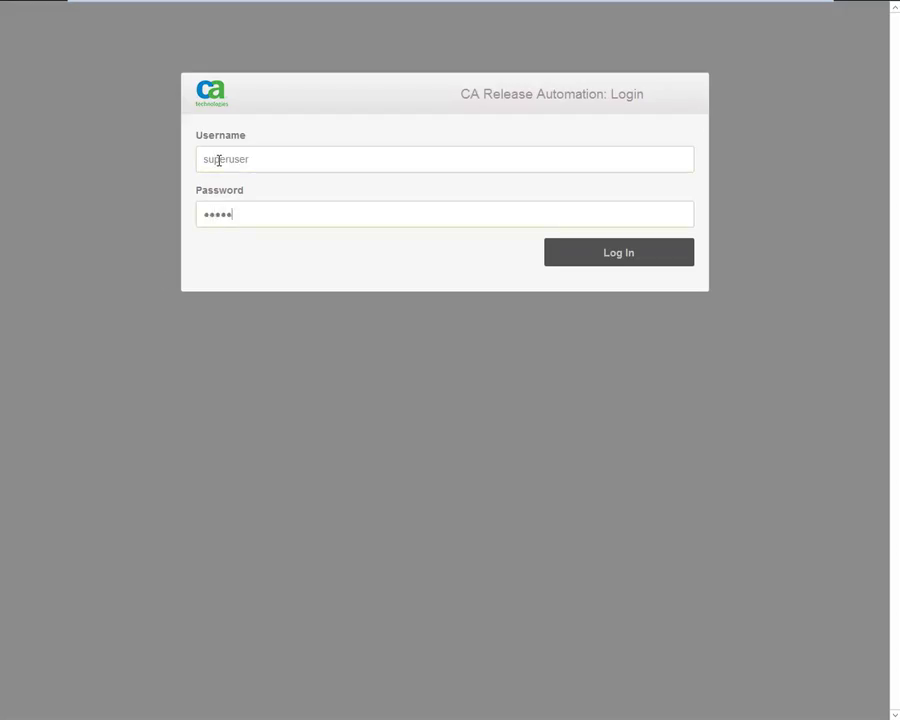
click(618, 252)
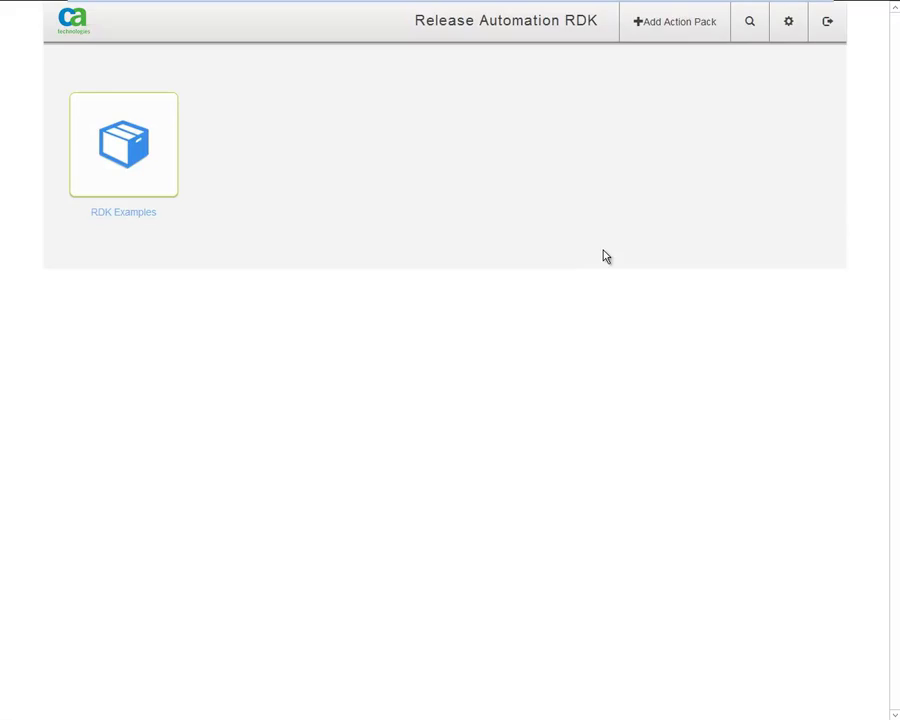
mouse_move(112, 239)
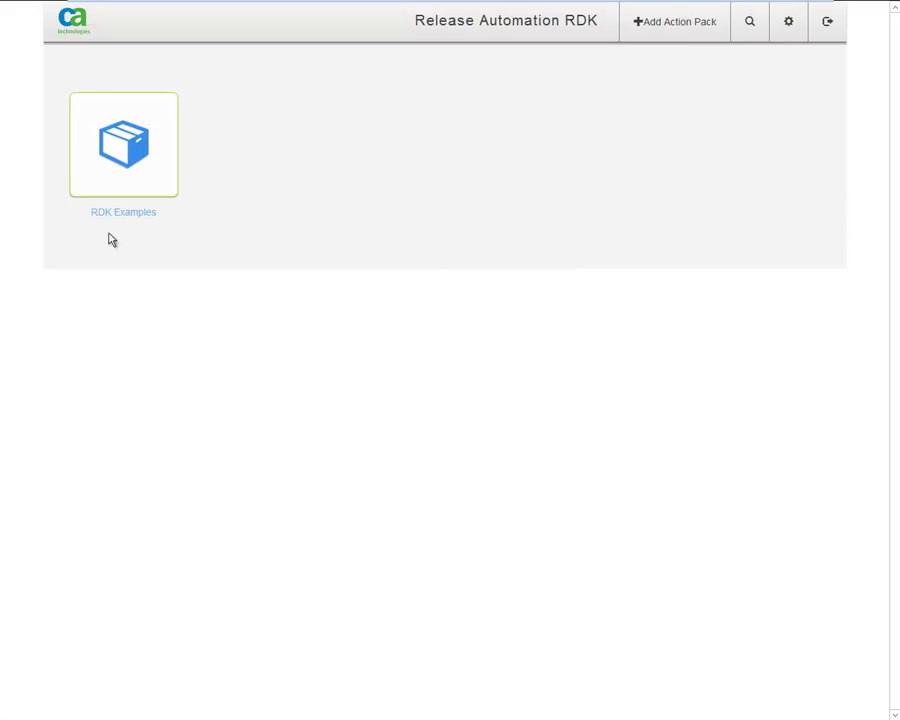
click(123, 144)
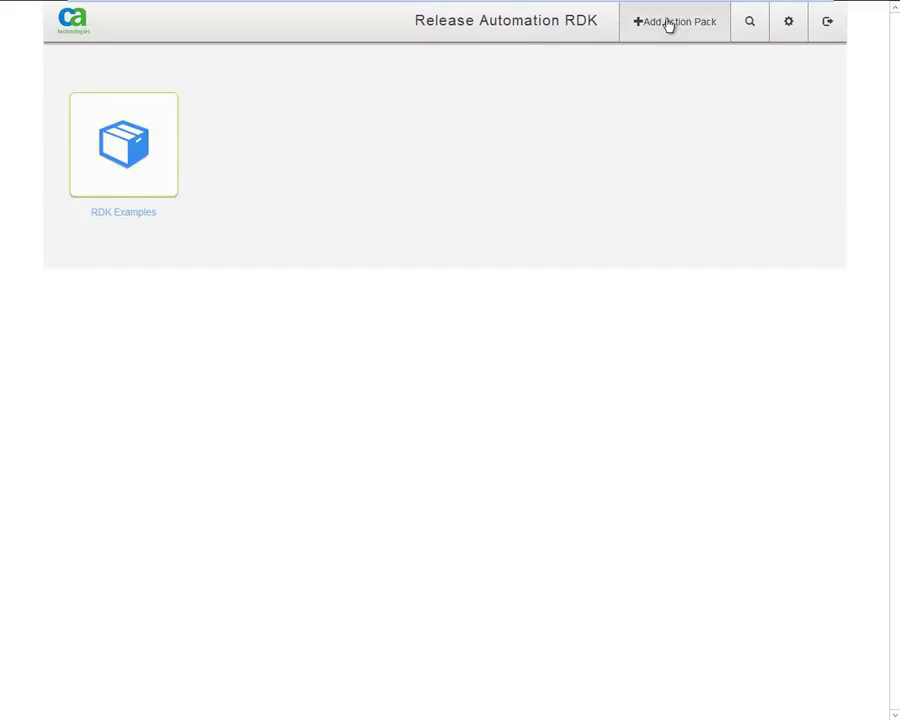
- Start a new action pack named 'CompanyX ProductY' with author CA Technologies
click(673, 21)
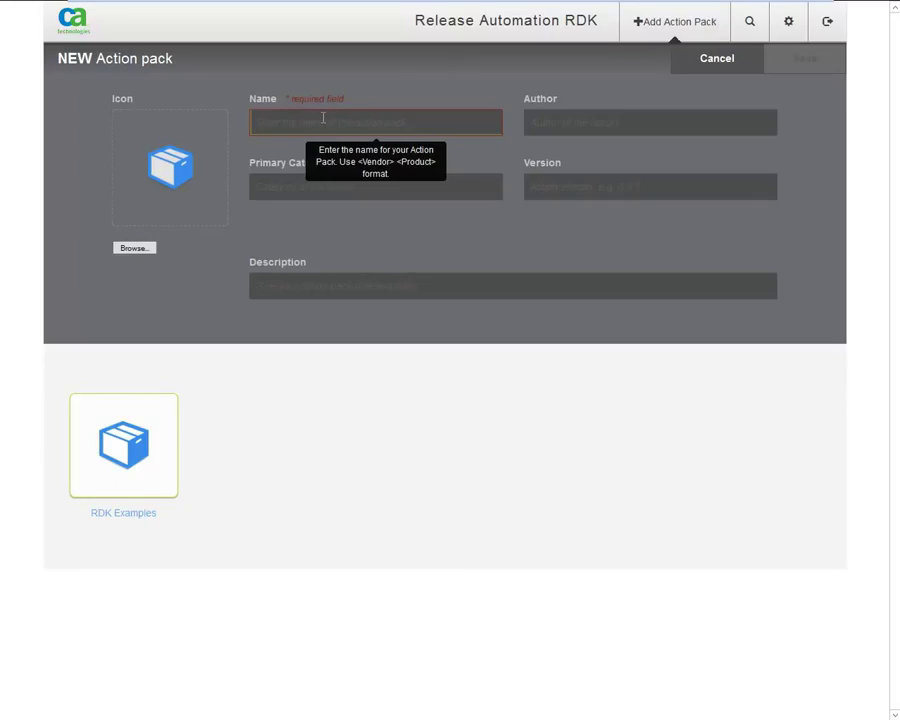
text(c)
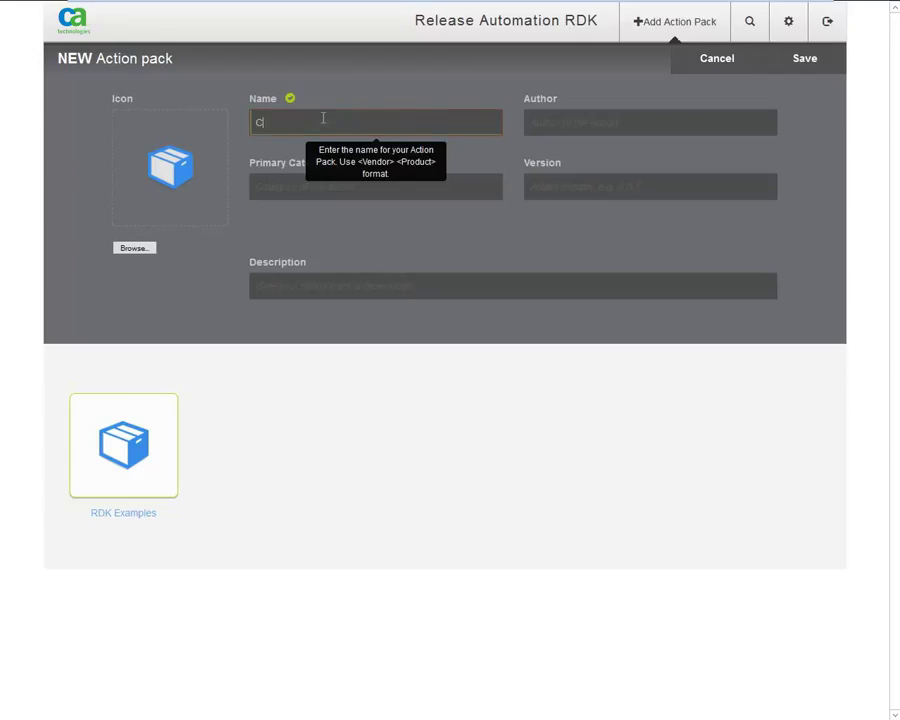
text(ompanyX P)
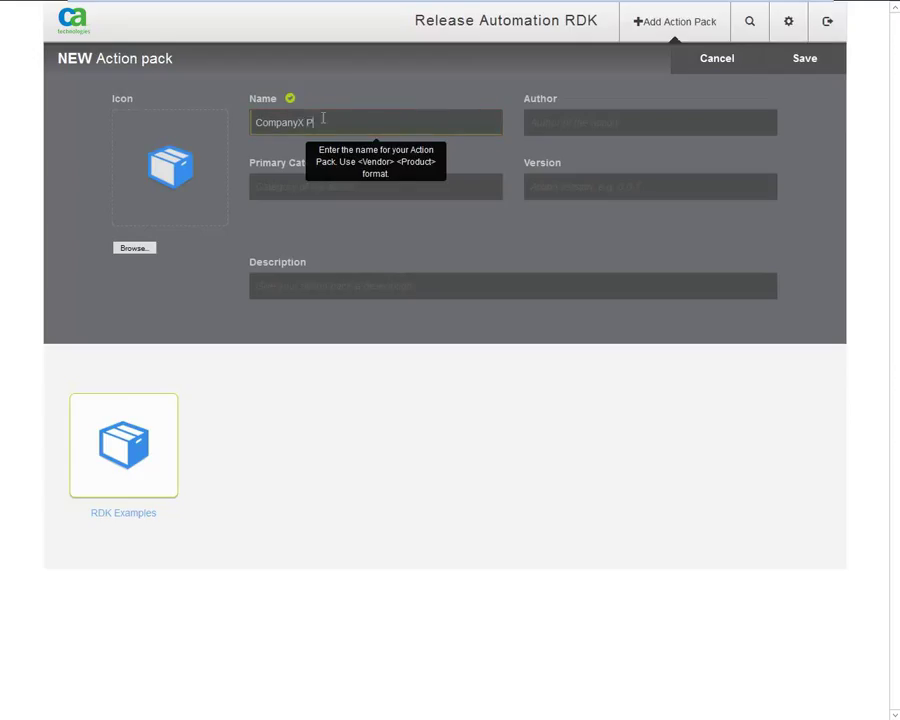
text(roduct)
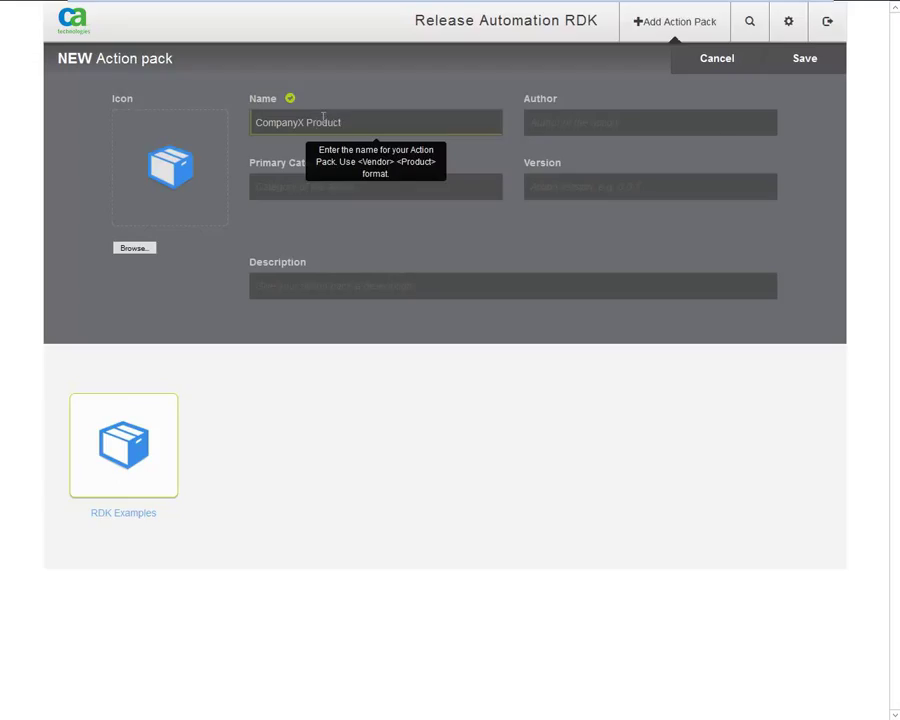
text(Y)
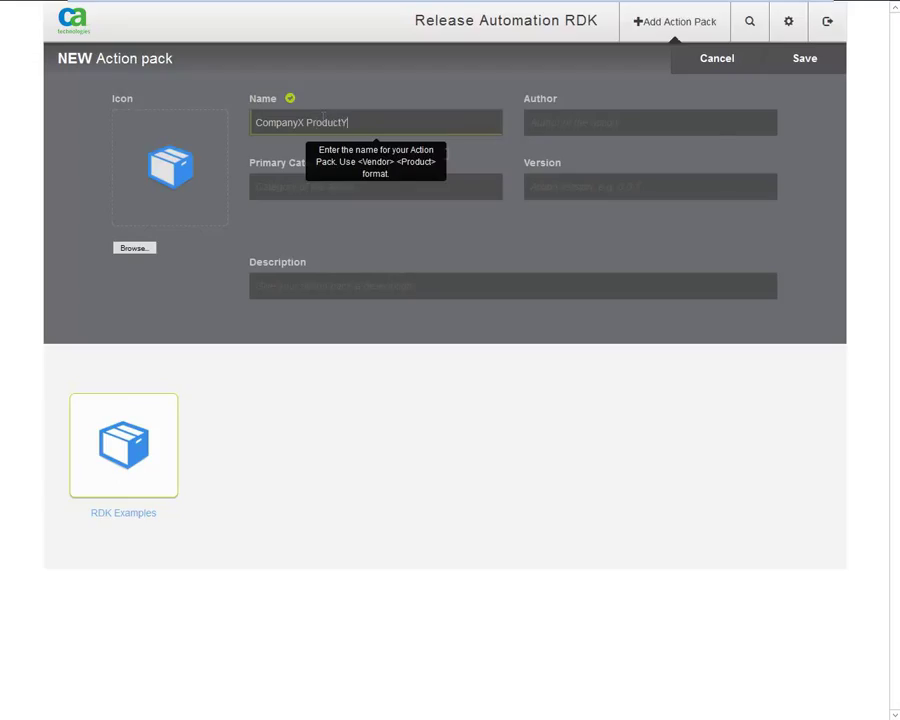
click(649, 122)
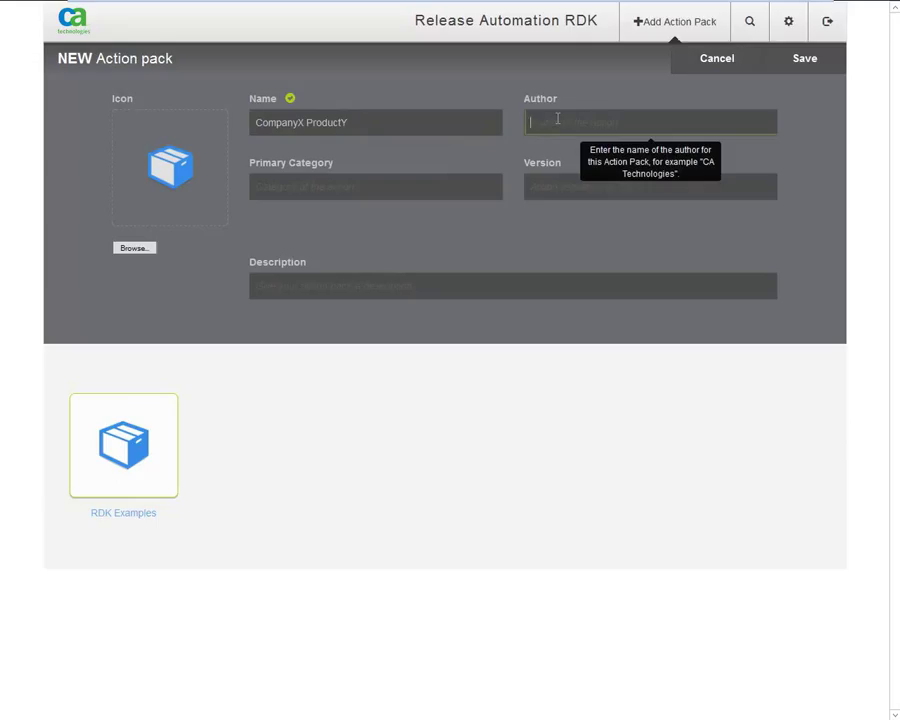
text(c)
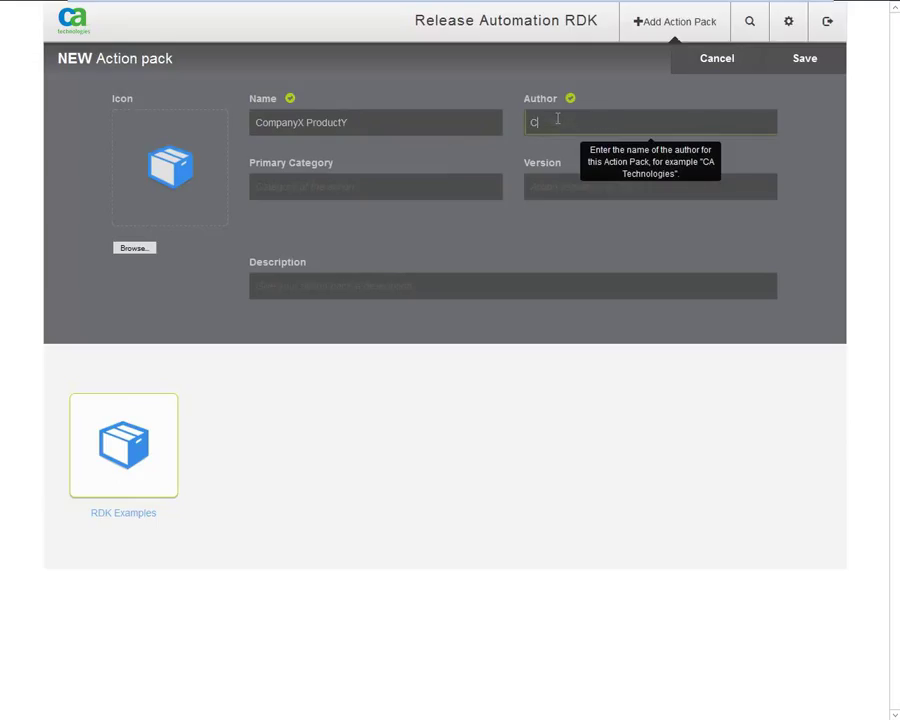
text(A Technologies)
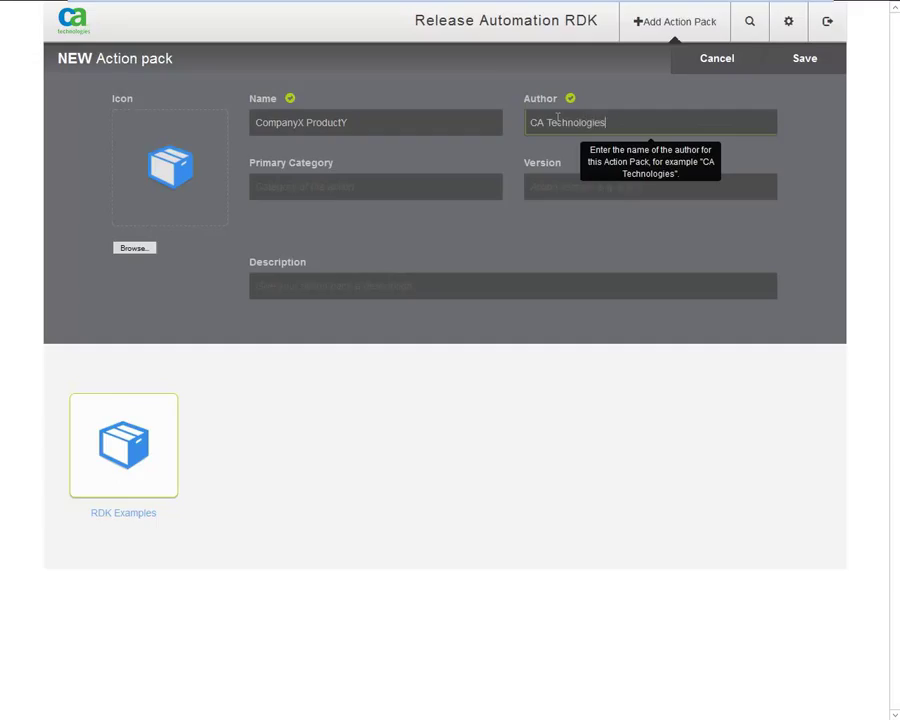
- Set category CompanyX ProductY and description 'Actions for CompanyX ProductY 8.0', then save the pack
click(375, 187)
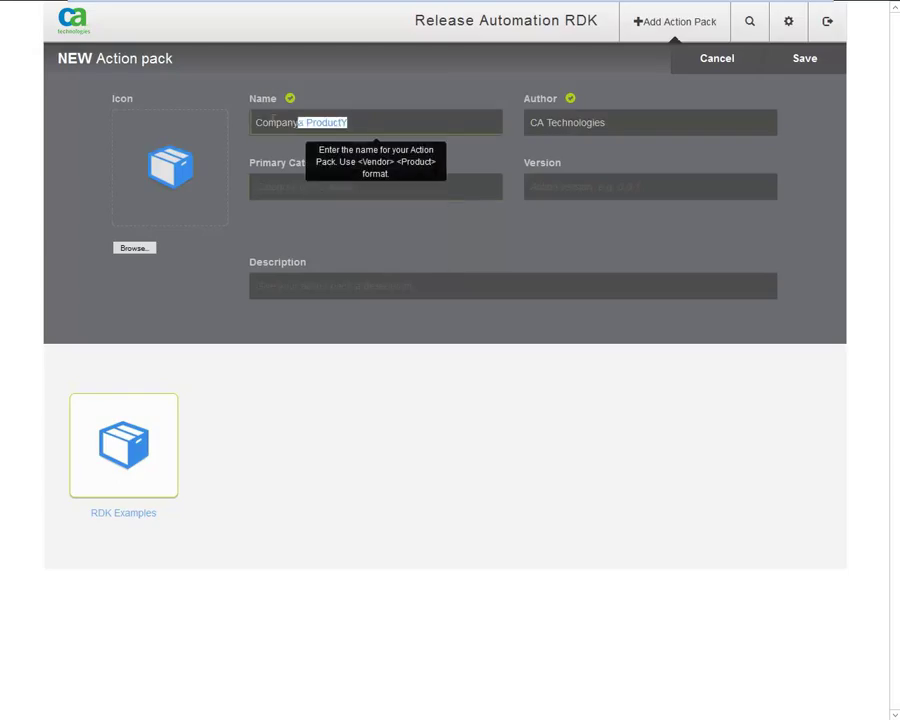
click(375, 187)
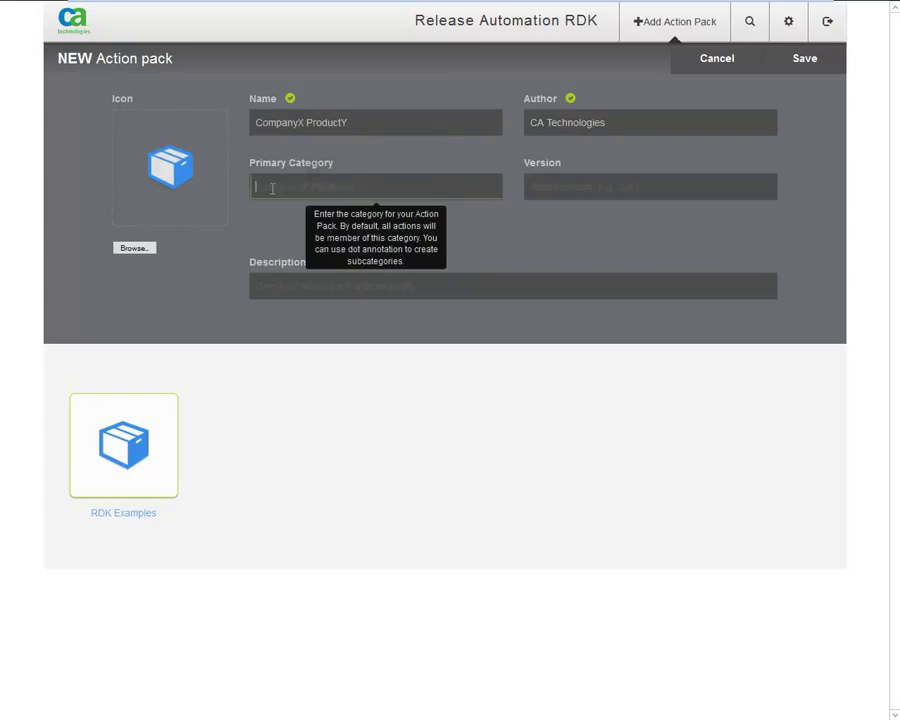
text(CompanyX ProductY)
click(650, 186)
text(0.1)
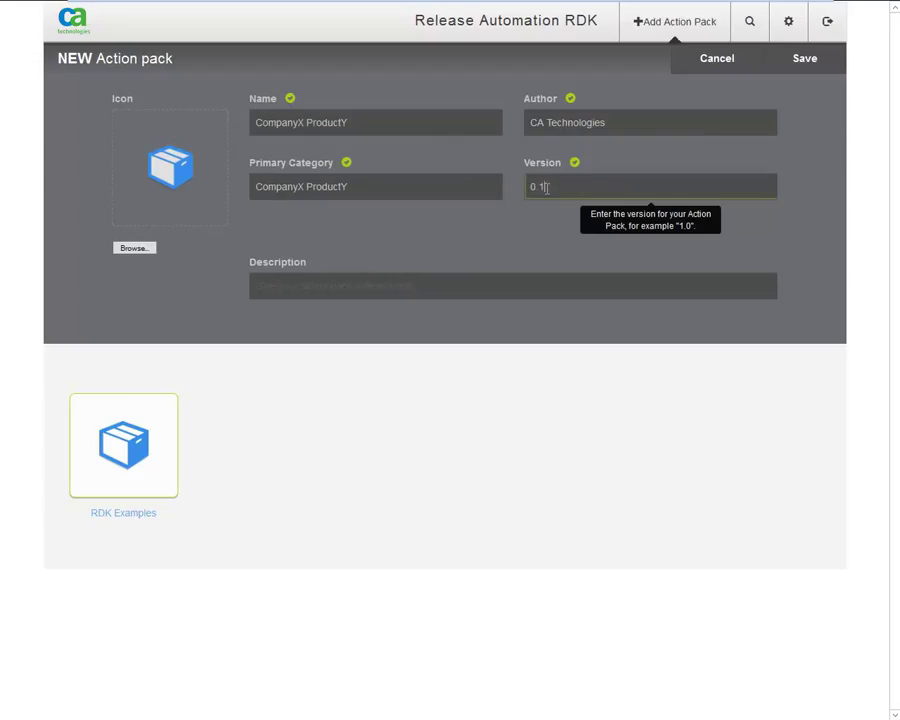
click(512, 285)
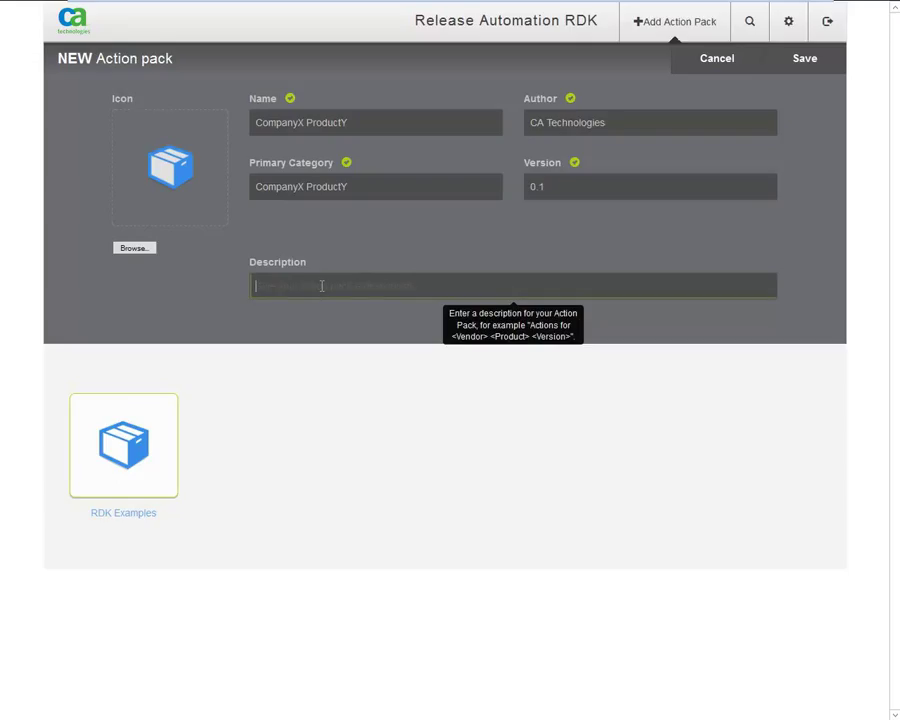
text(Actions for CompanyX ProductY)
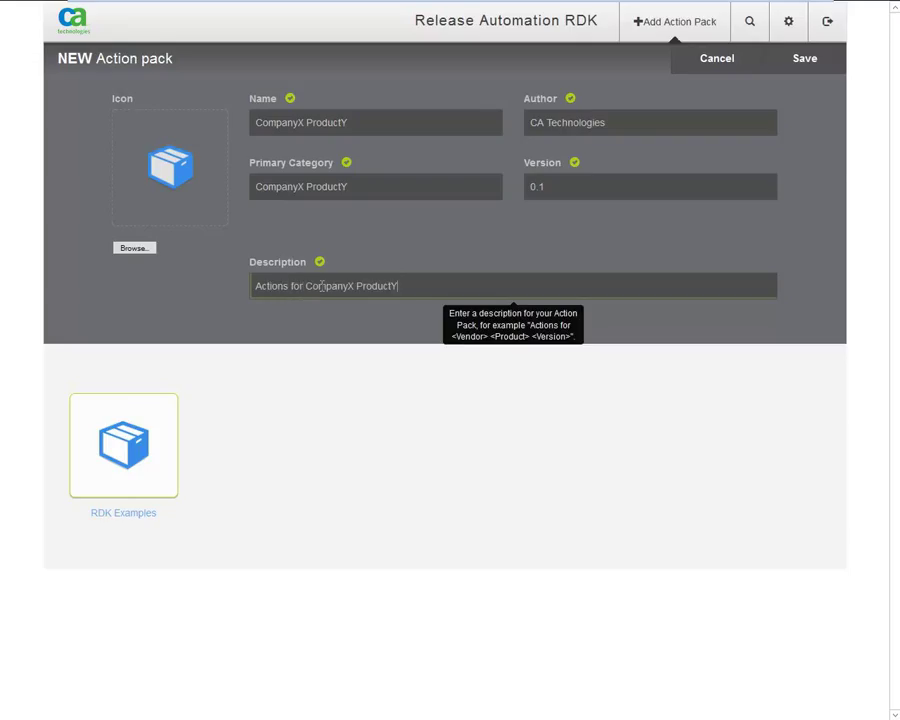
text(8.0)
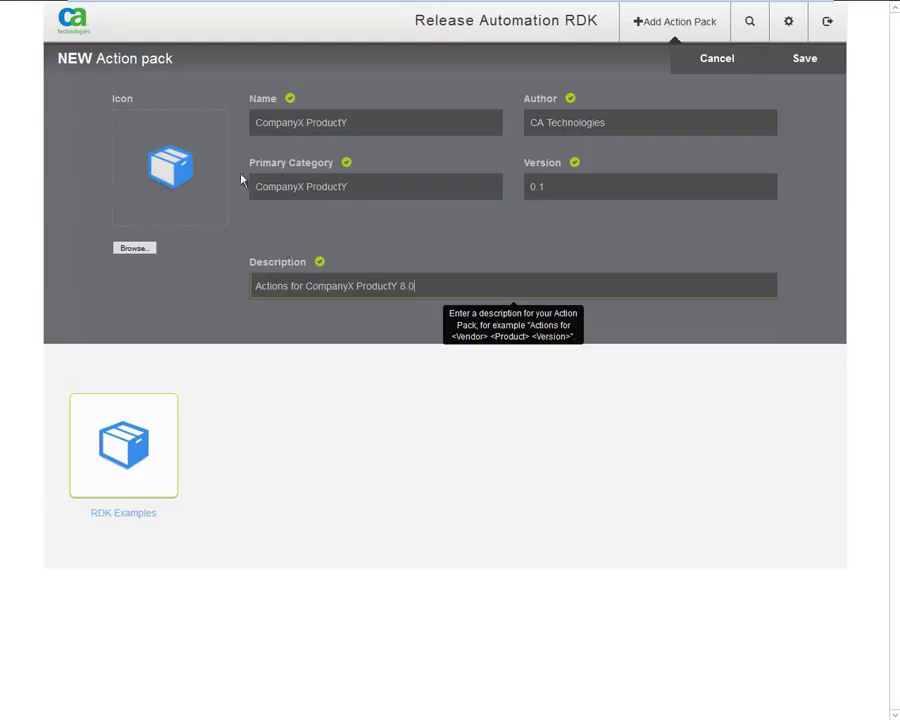
mouse_move(170, 160)
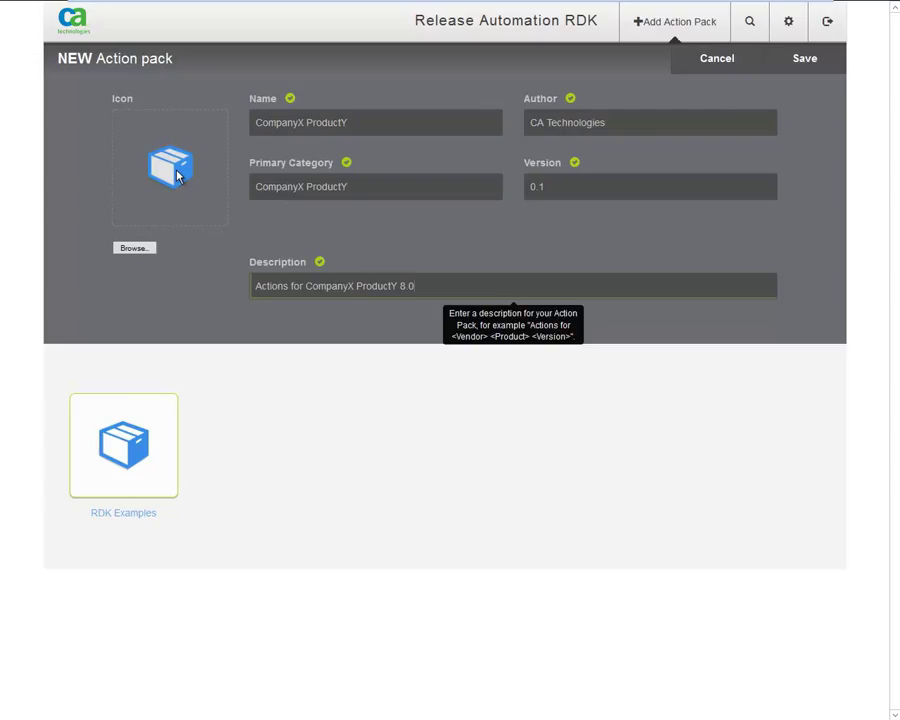
mouse_move(822, 73)
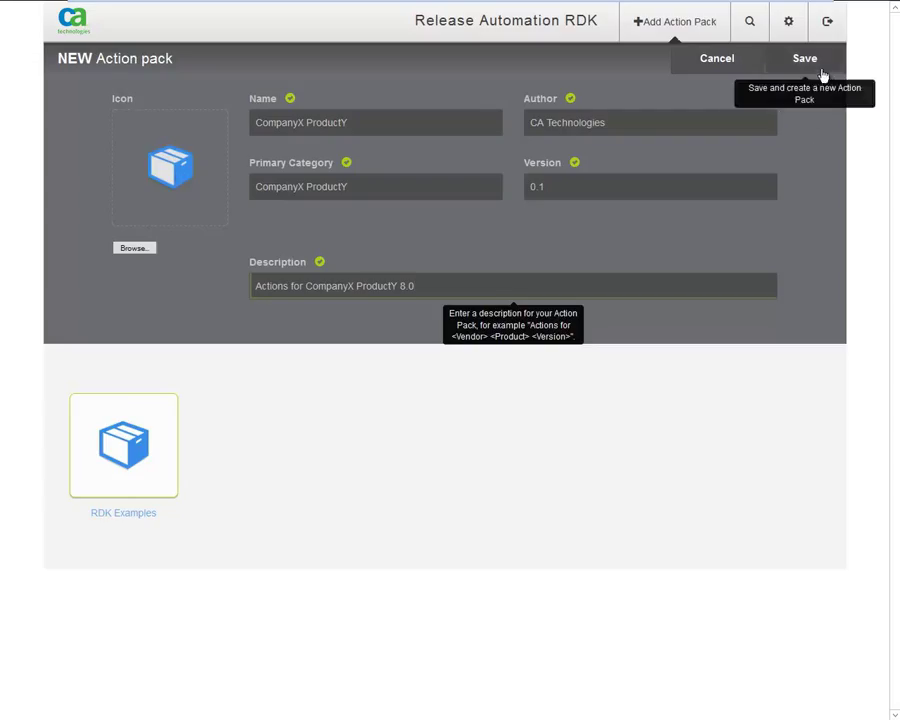
click(805, 58)
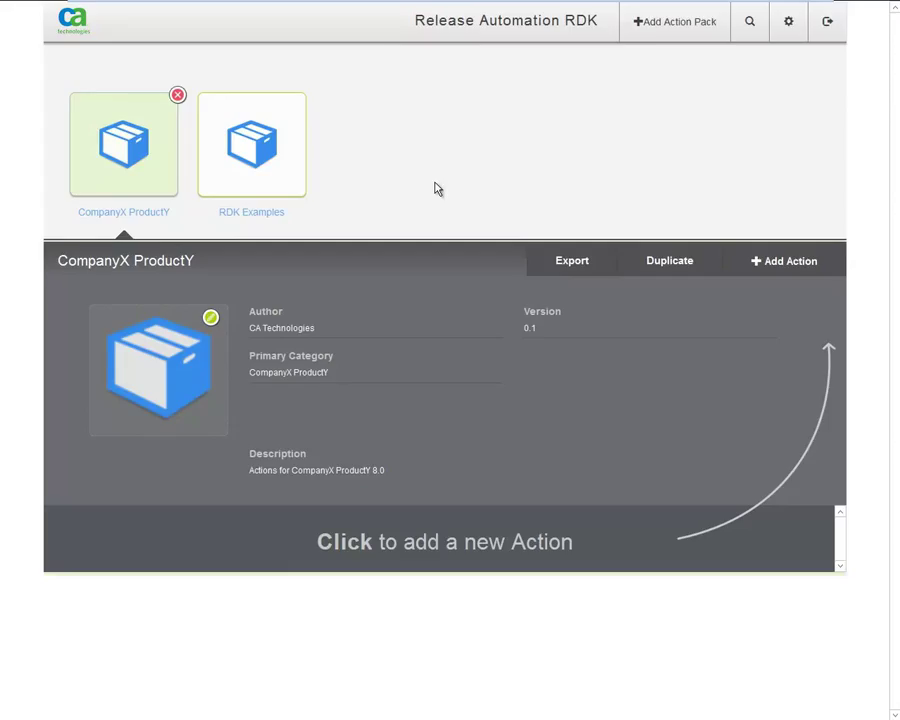
mouse_move(485, 438)
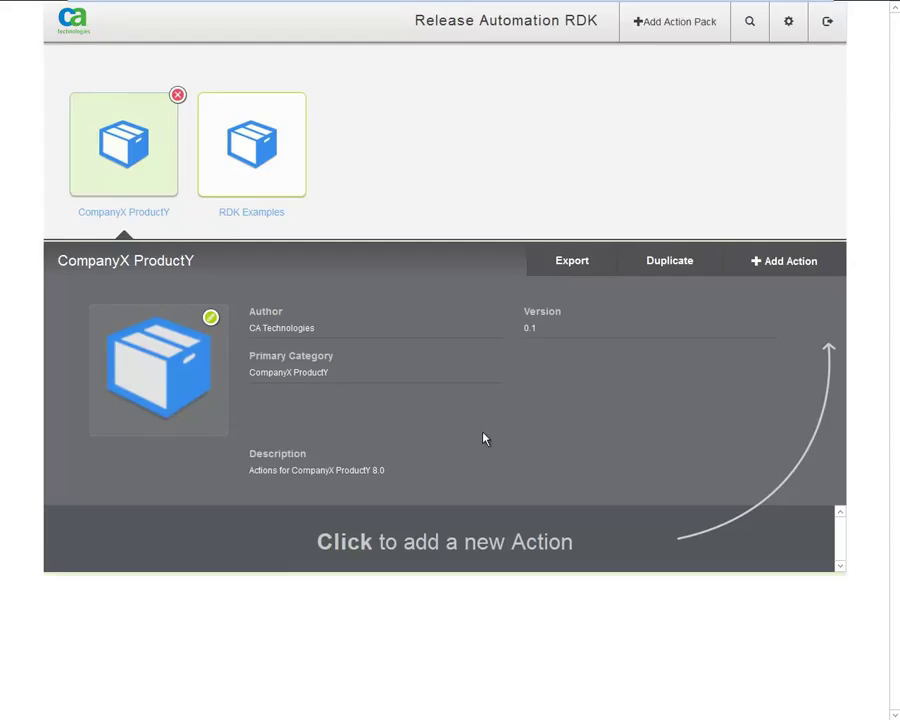
mouse_move(310, 315)
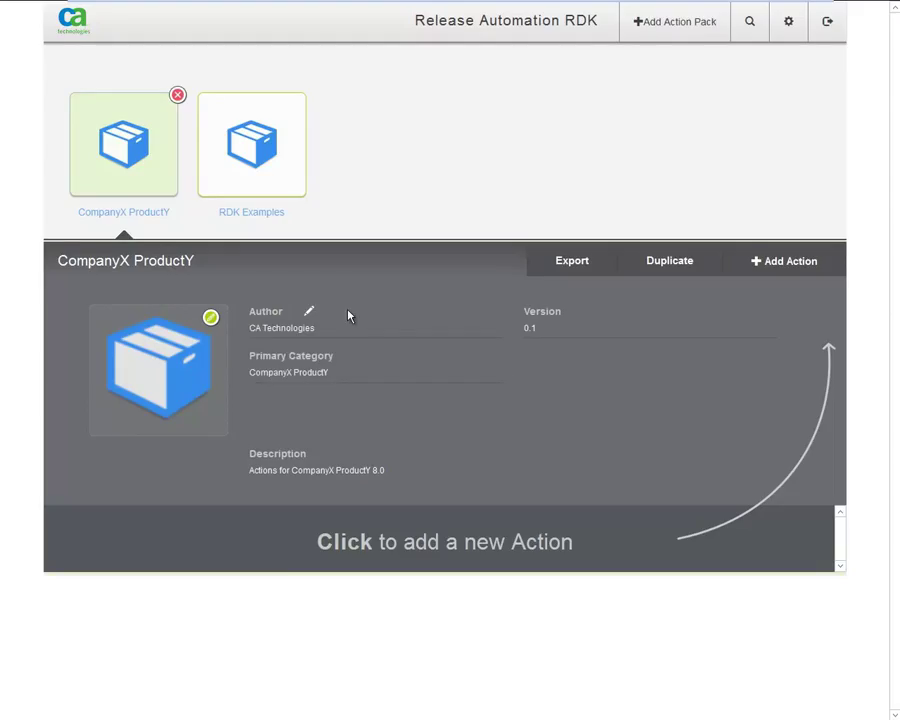
mouse_move(784, 261)
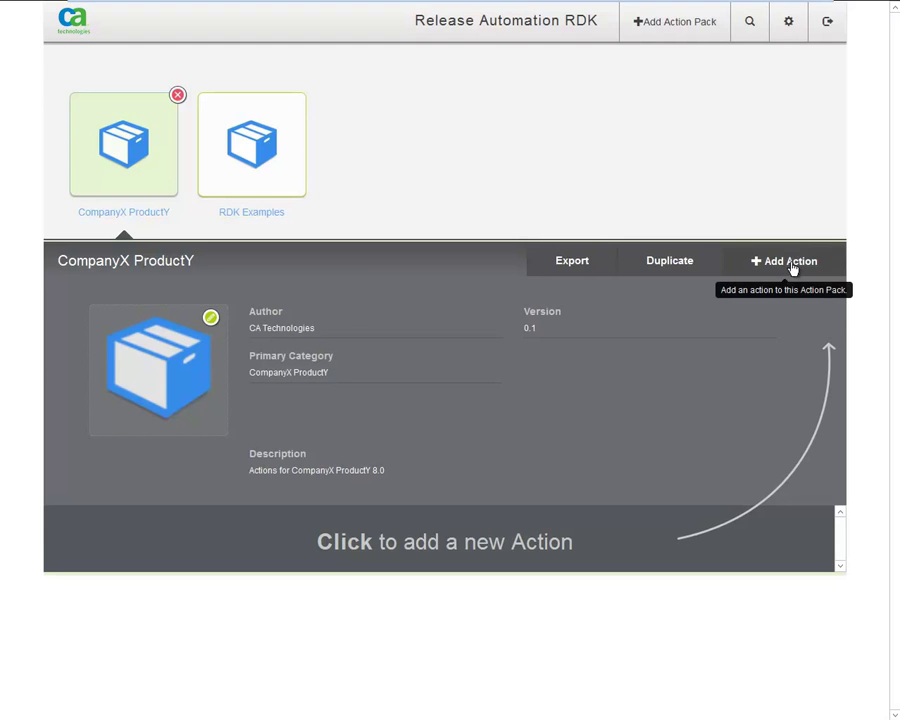
- Add a new CLI-type action to the CompanyX ProductY pack
click(784, 261)
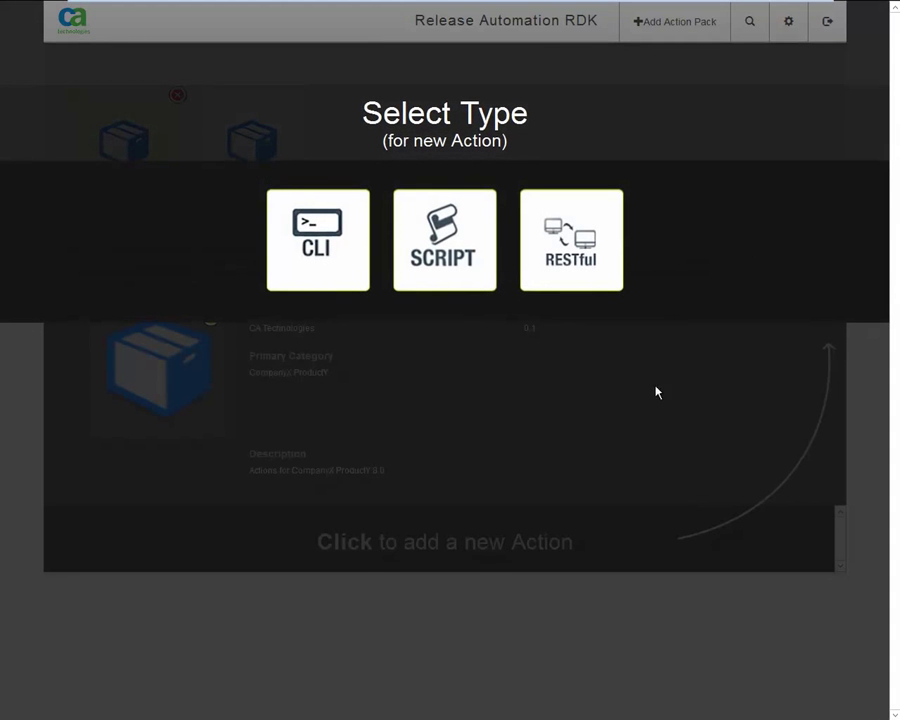
mouse_move(648, 470)
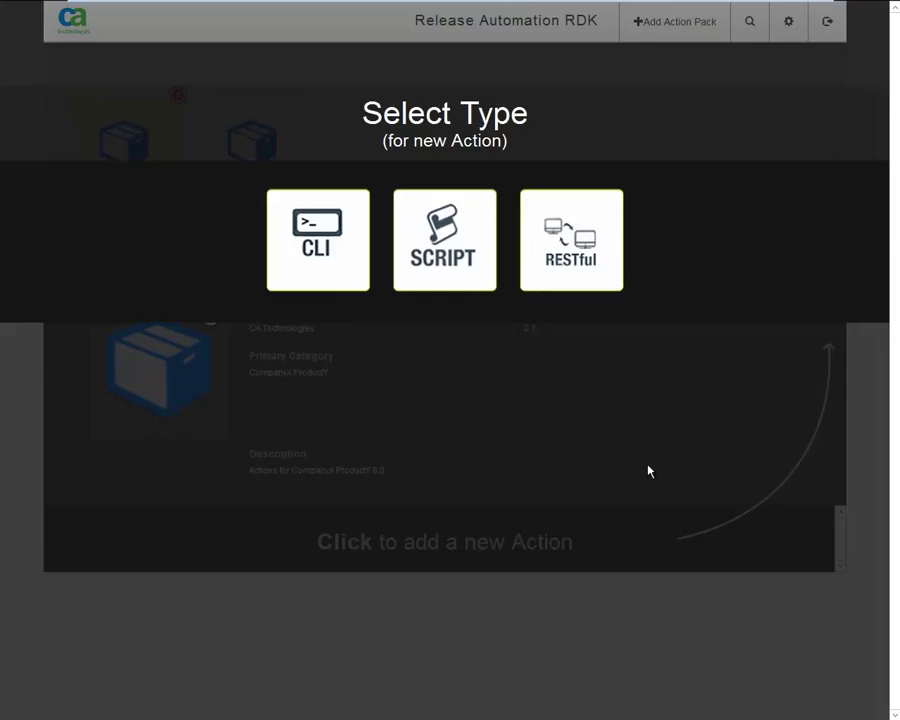
mouse_move(765, 352)
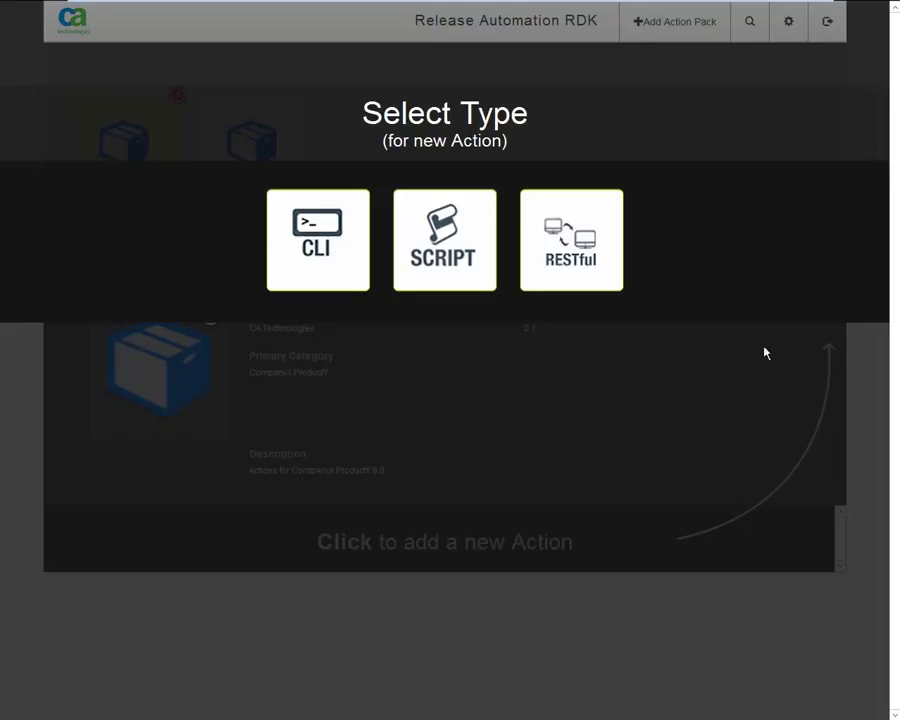
click(317, 239)
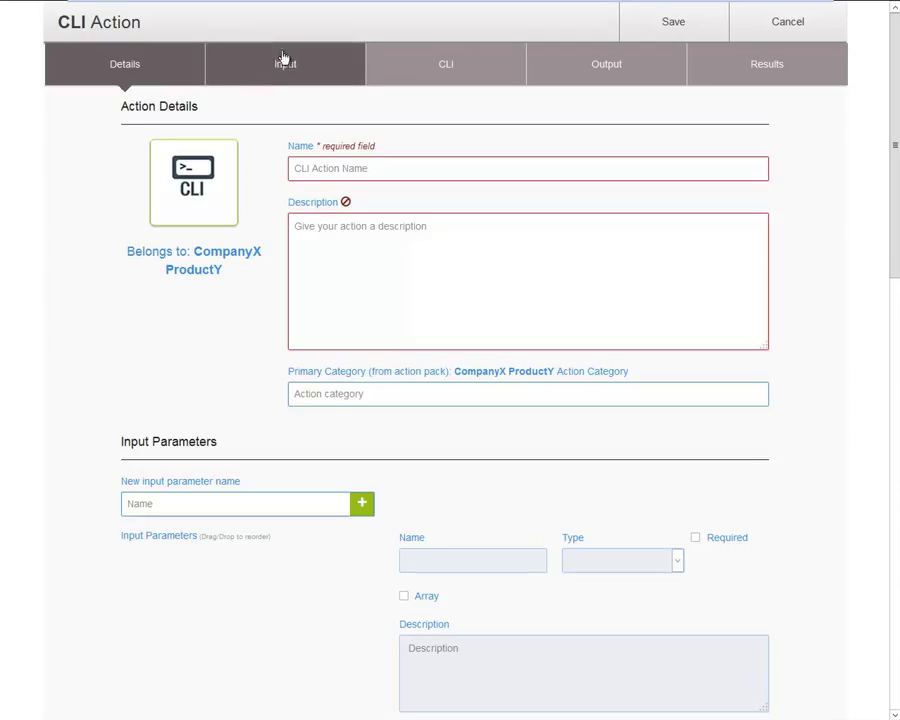
click(285, 64)
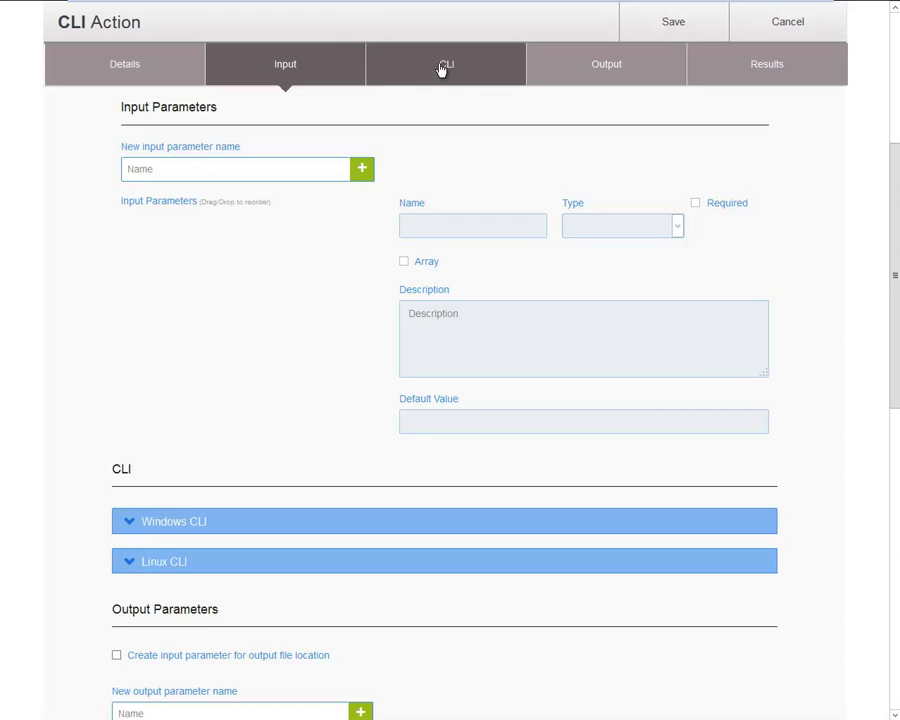
click(445, 63)
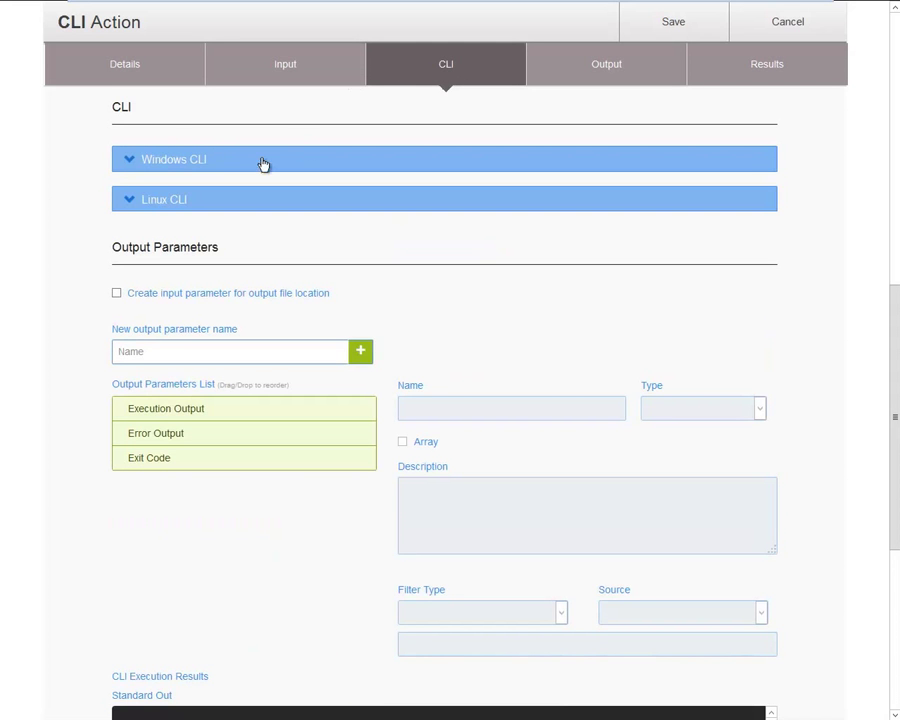
click(174, 159)
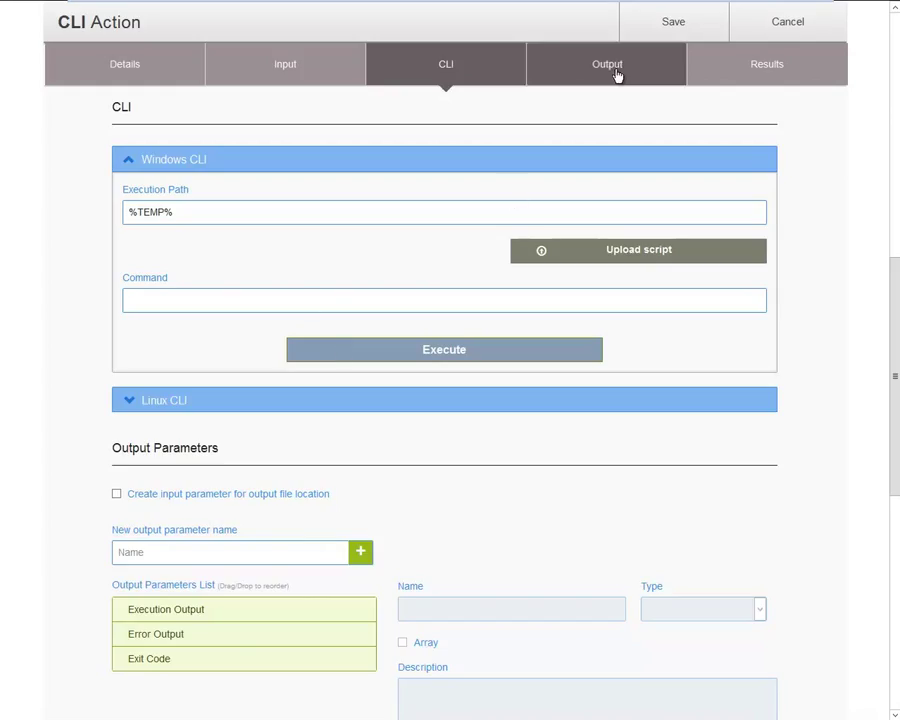
click(607, 64)
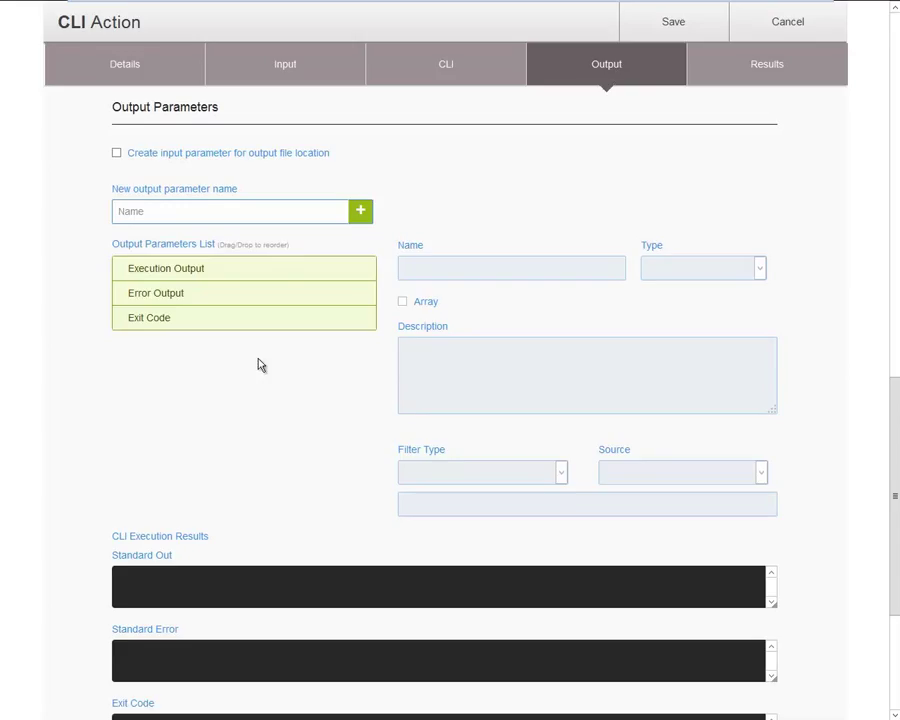
scroll(down, 3)
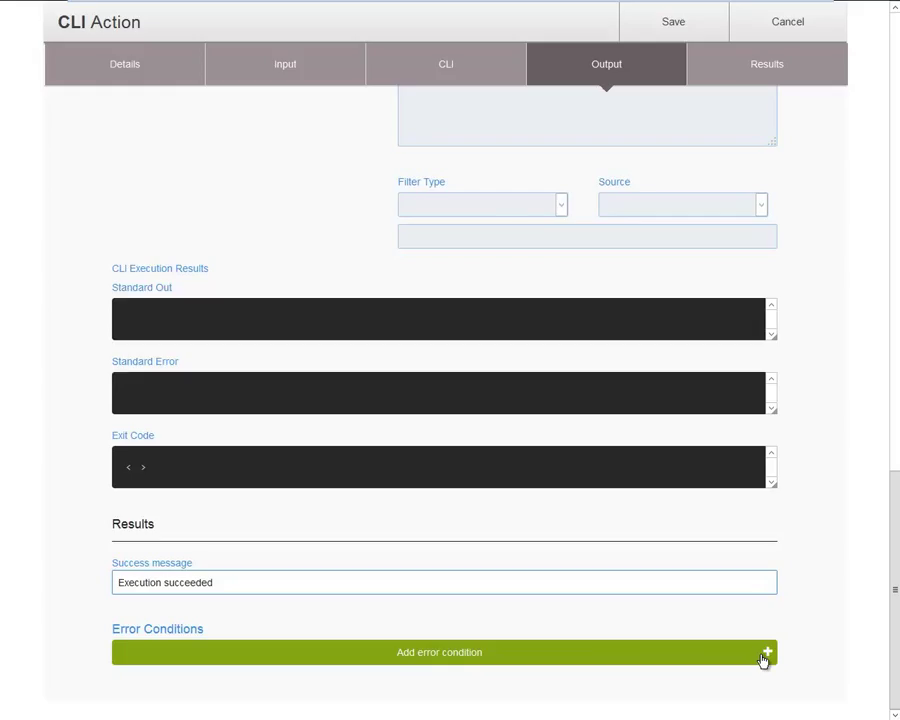
mouse_move(304, 224)
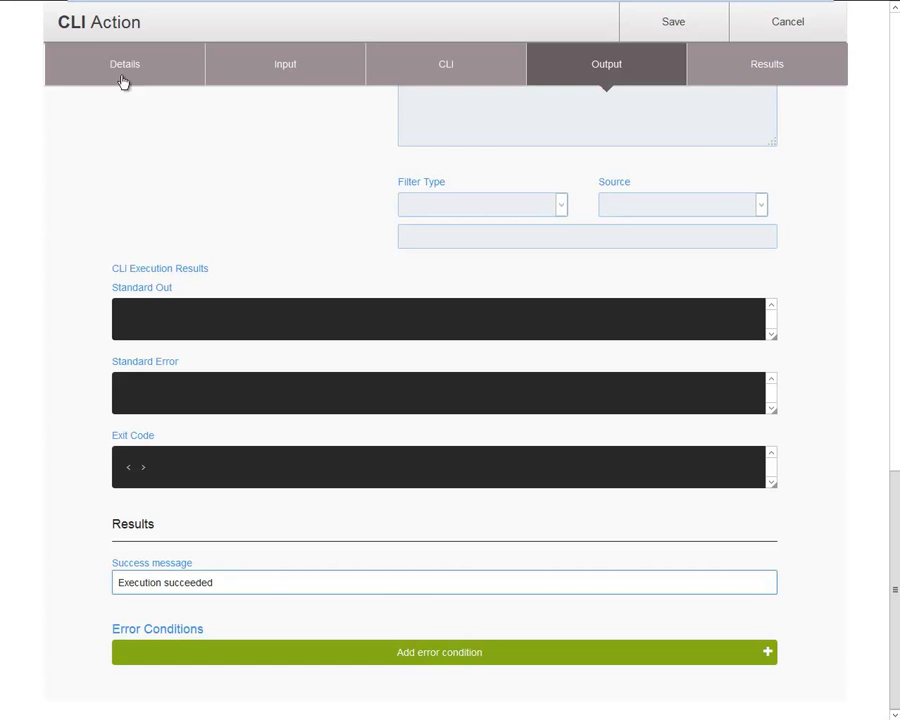
click(285, 63)
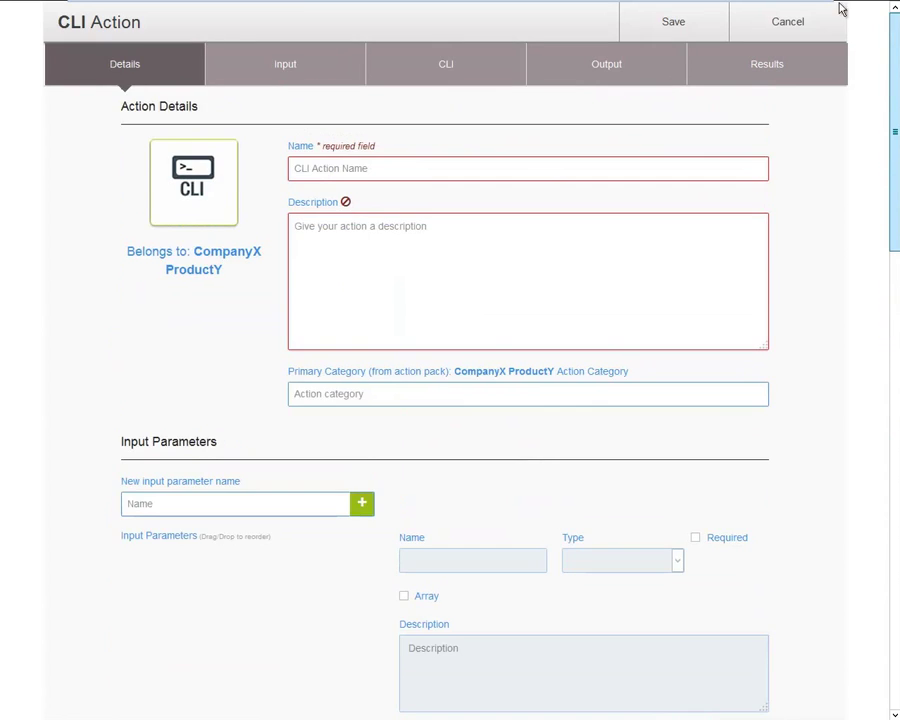
- Name the new CLI action 'VP - Do This' and save it incomplete
click(527, 168)
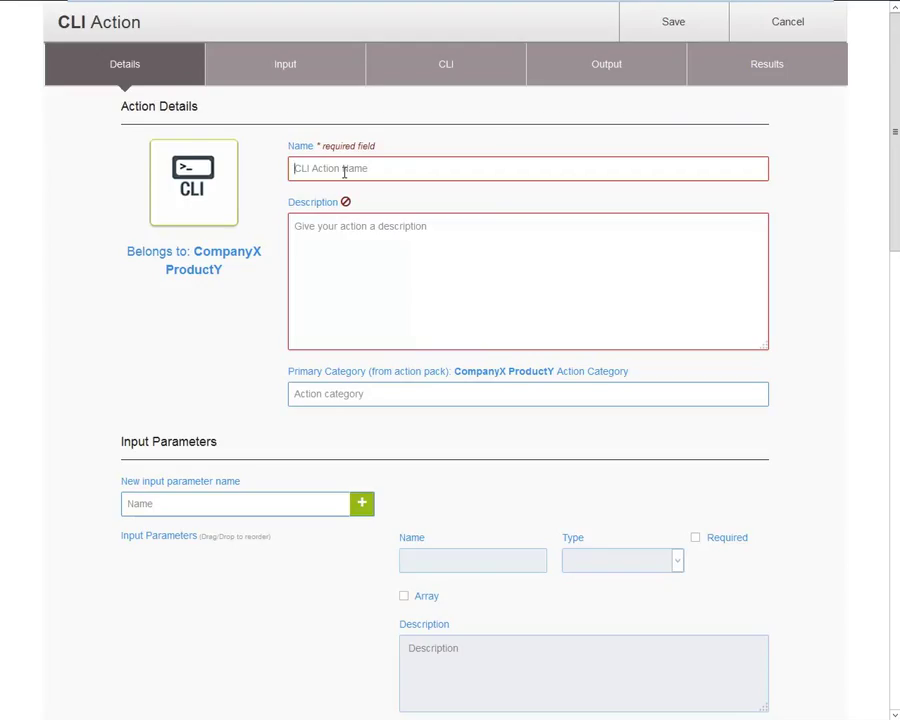
text(VP - Do This)
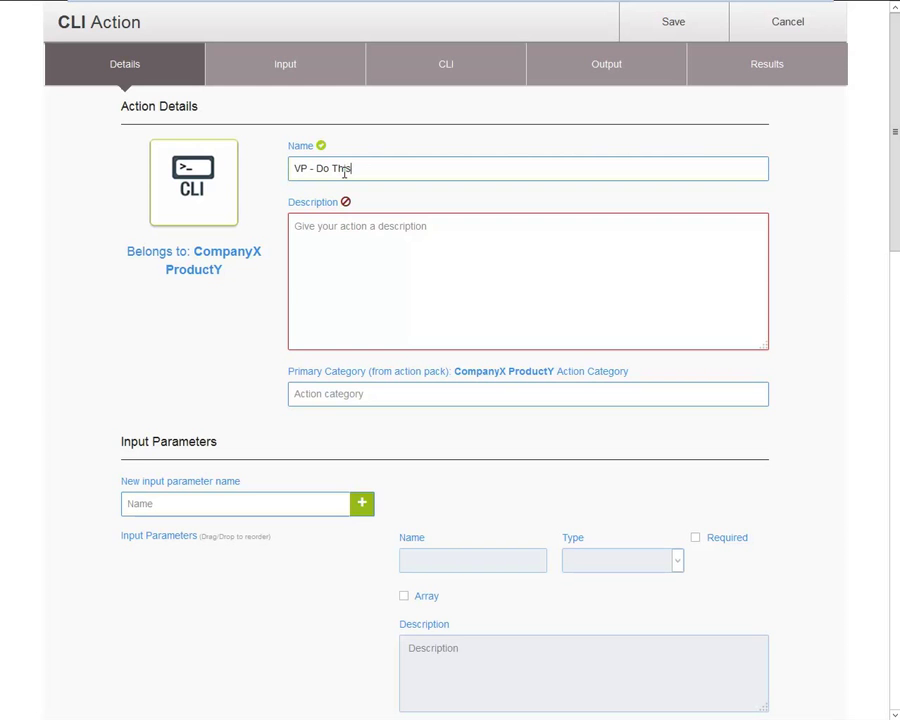
text(Dem)
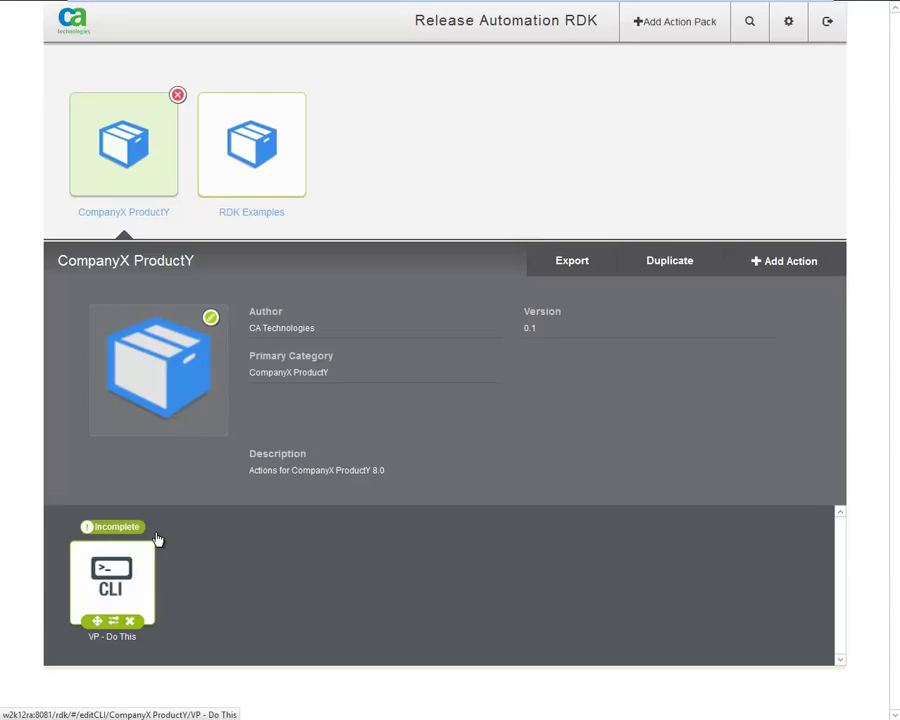
mouse_move(178, 604)
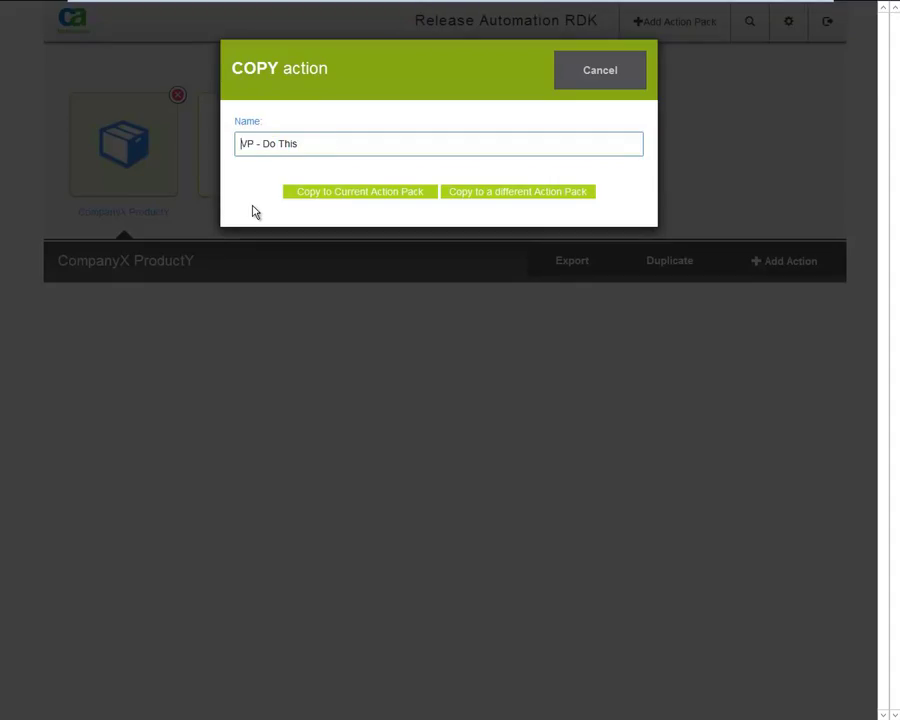
- Rename the copied action to 'VP - Do That' and copy it into CompanyX ProductY
key(BackSpace)
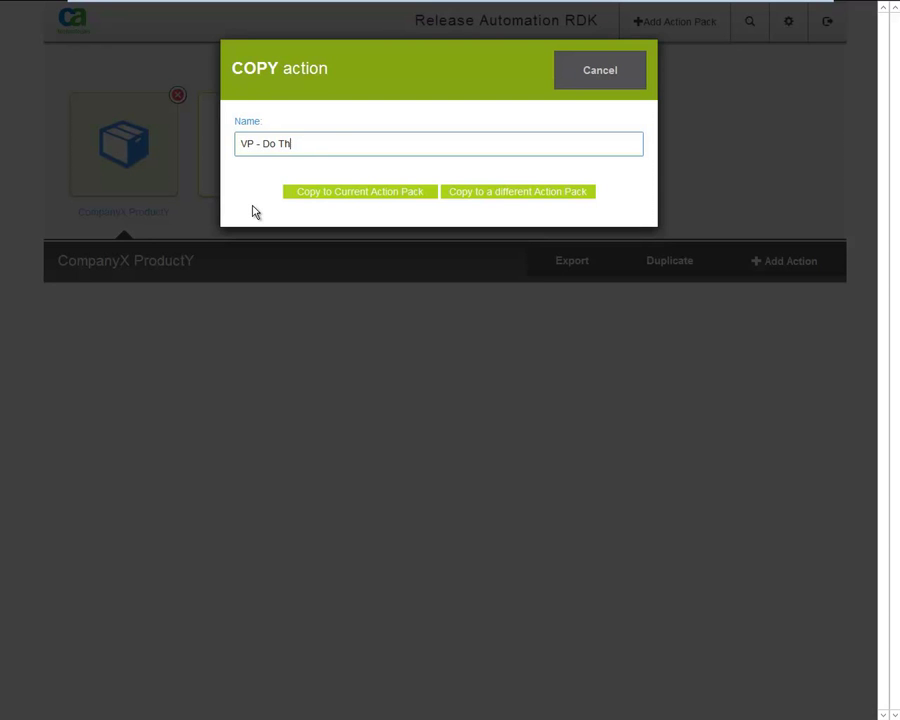
text(at)
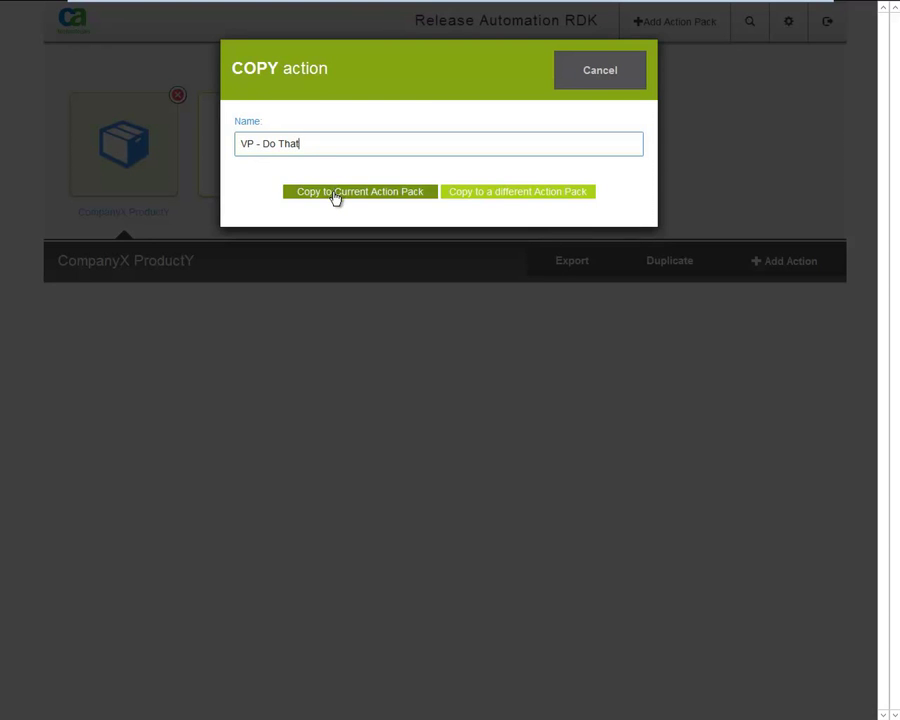
click(359, 191)
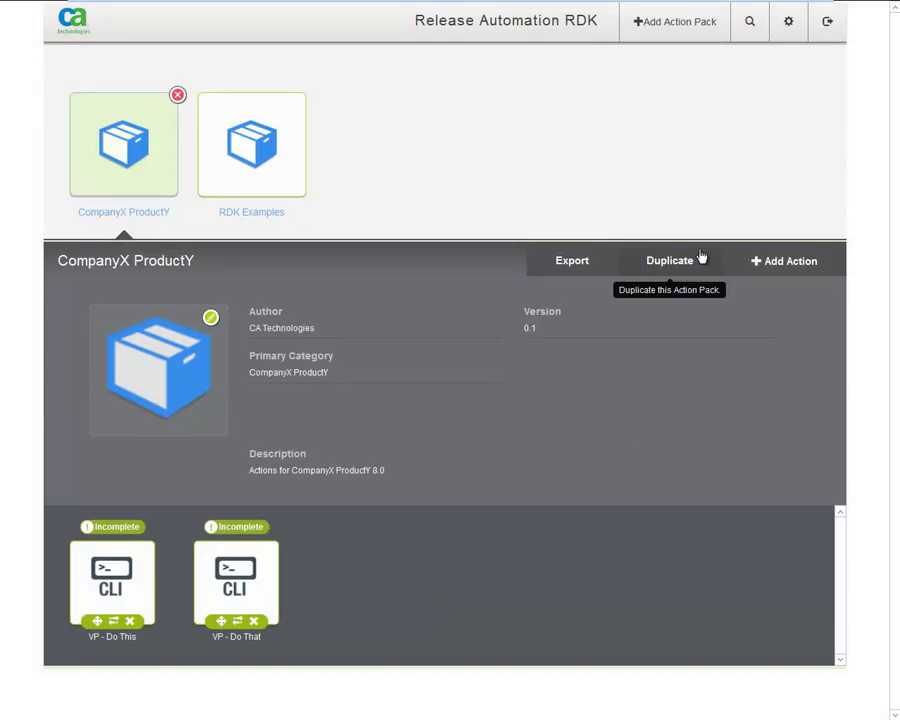
mouse_move(657, 475)
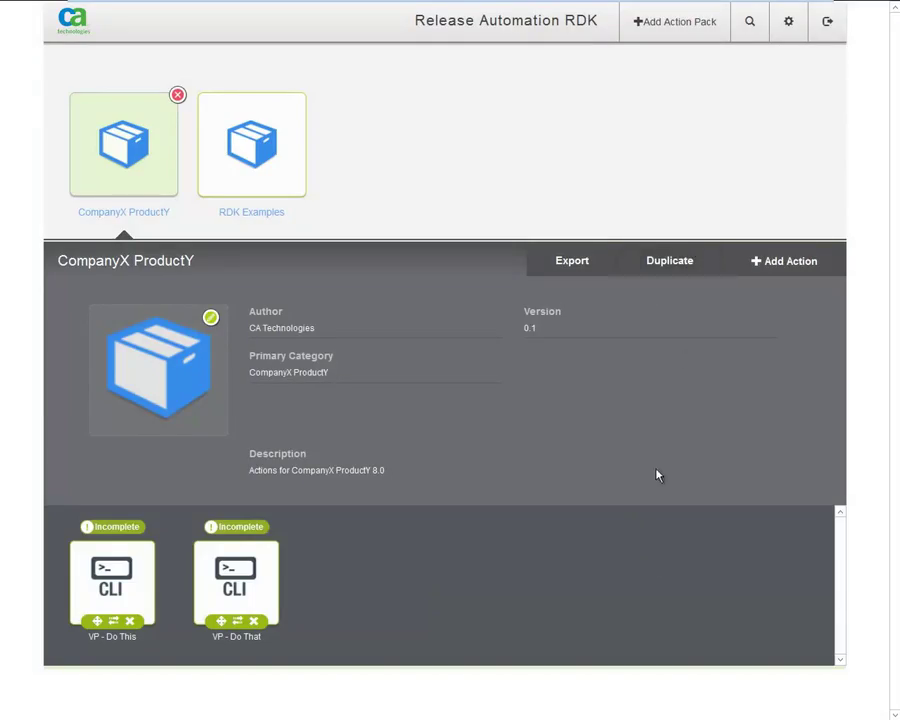